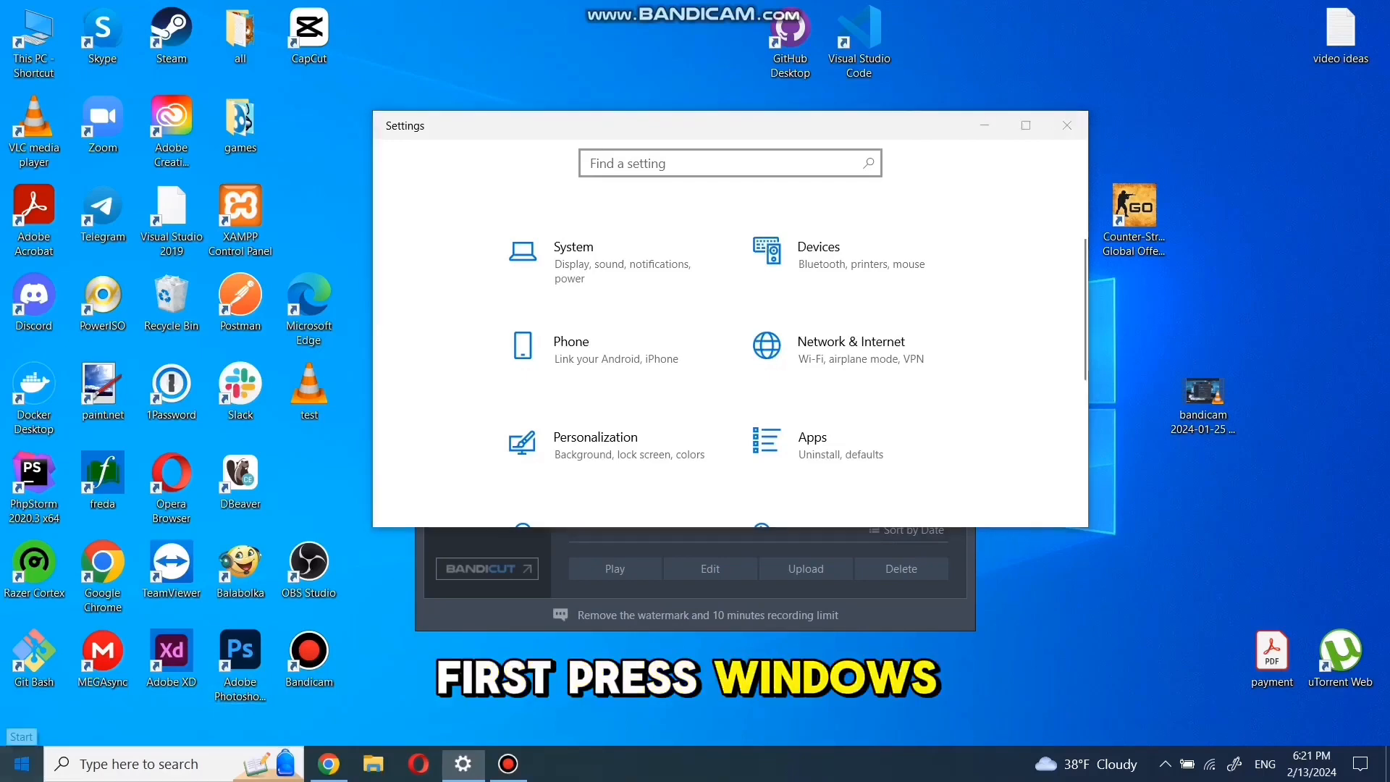
- Launch Settings from the Start search and go to the Accounts page
left_click(18, 763)
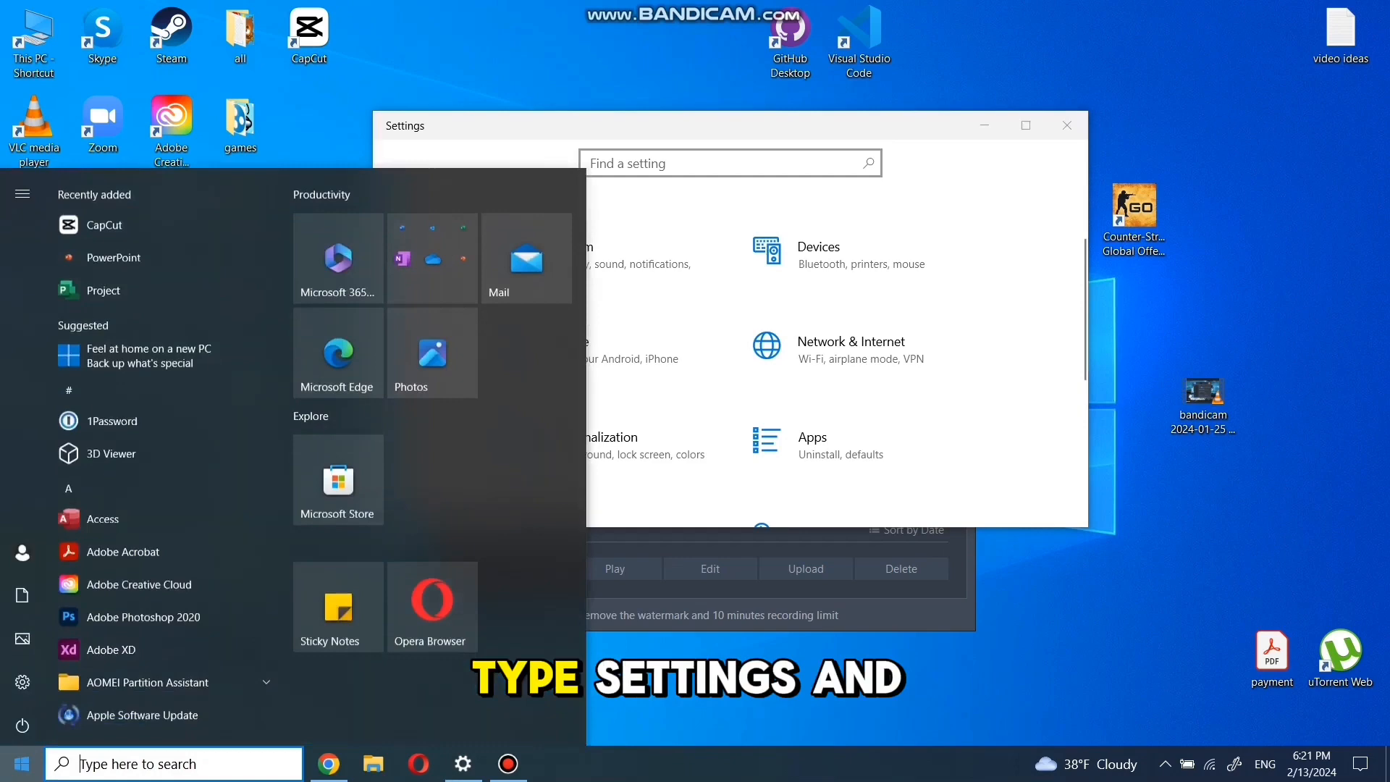
type("set")
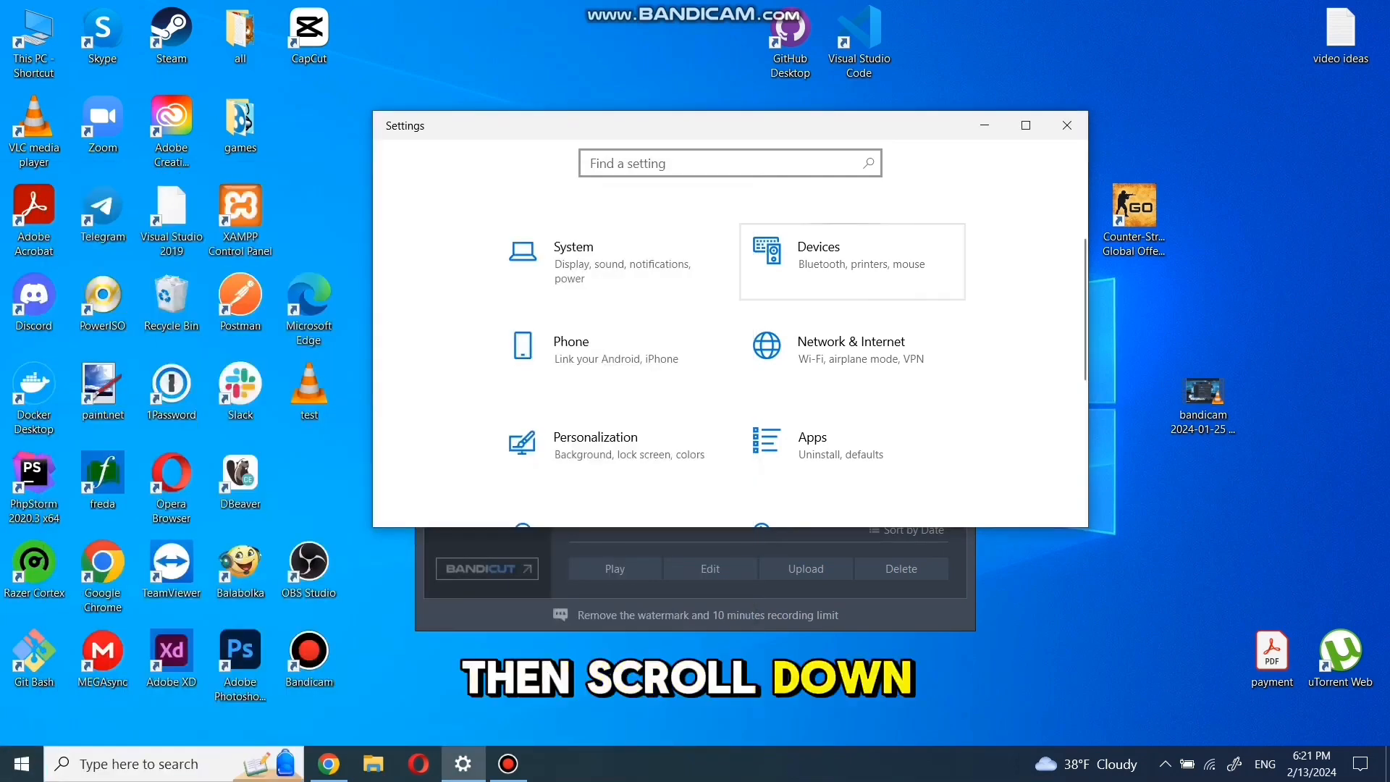
scroll("down", 3)
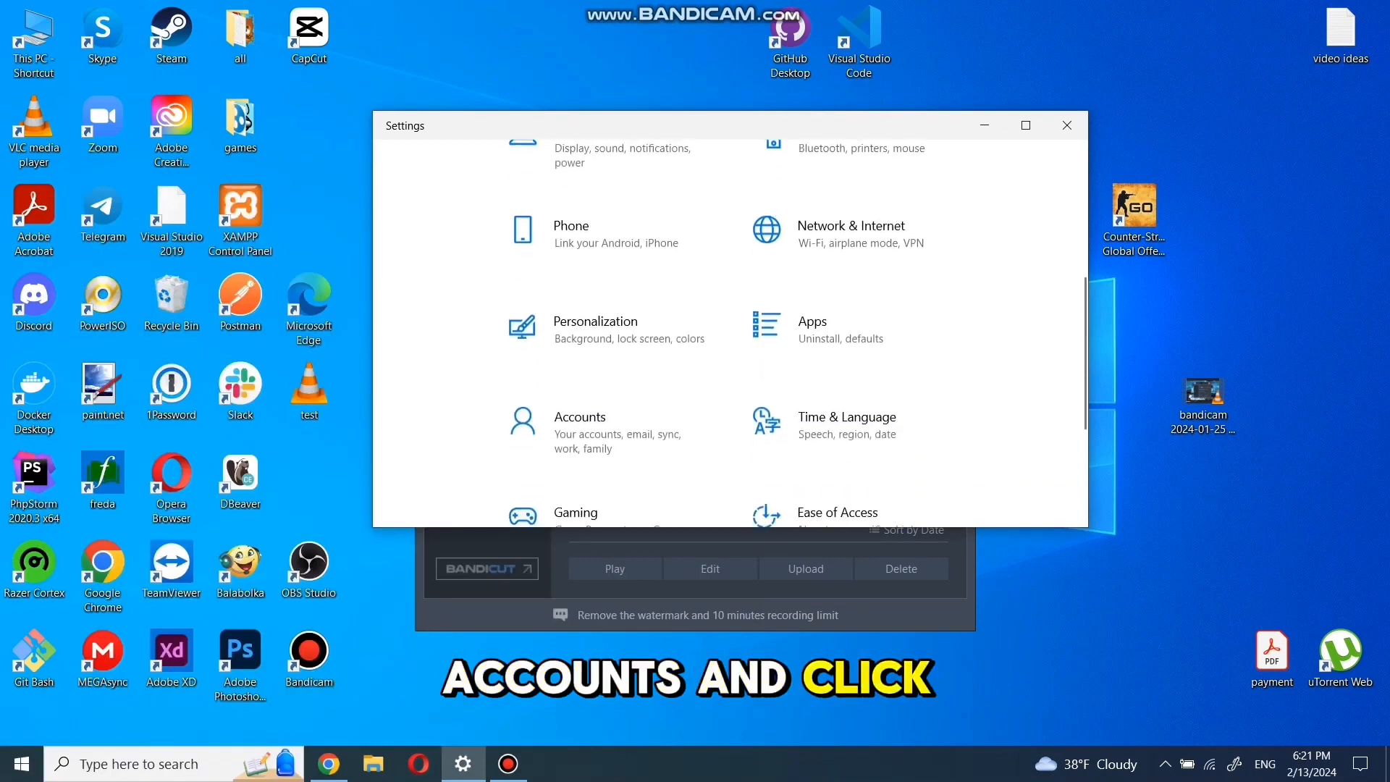
left_click(579, 417)
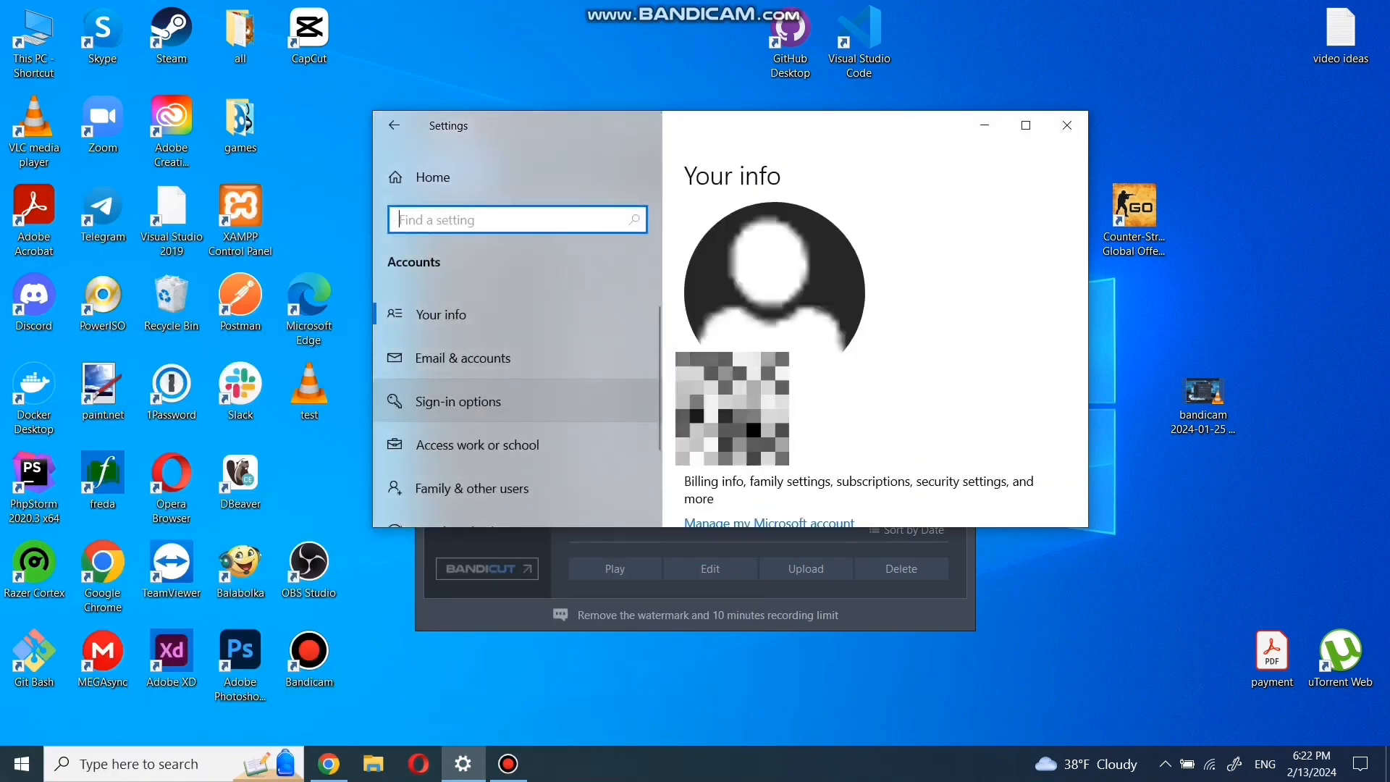
- Show the Sign-in options page, which lists Password with nothing set yet
left_click(459, 402)
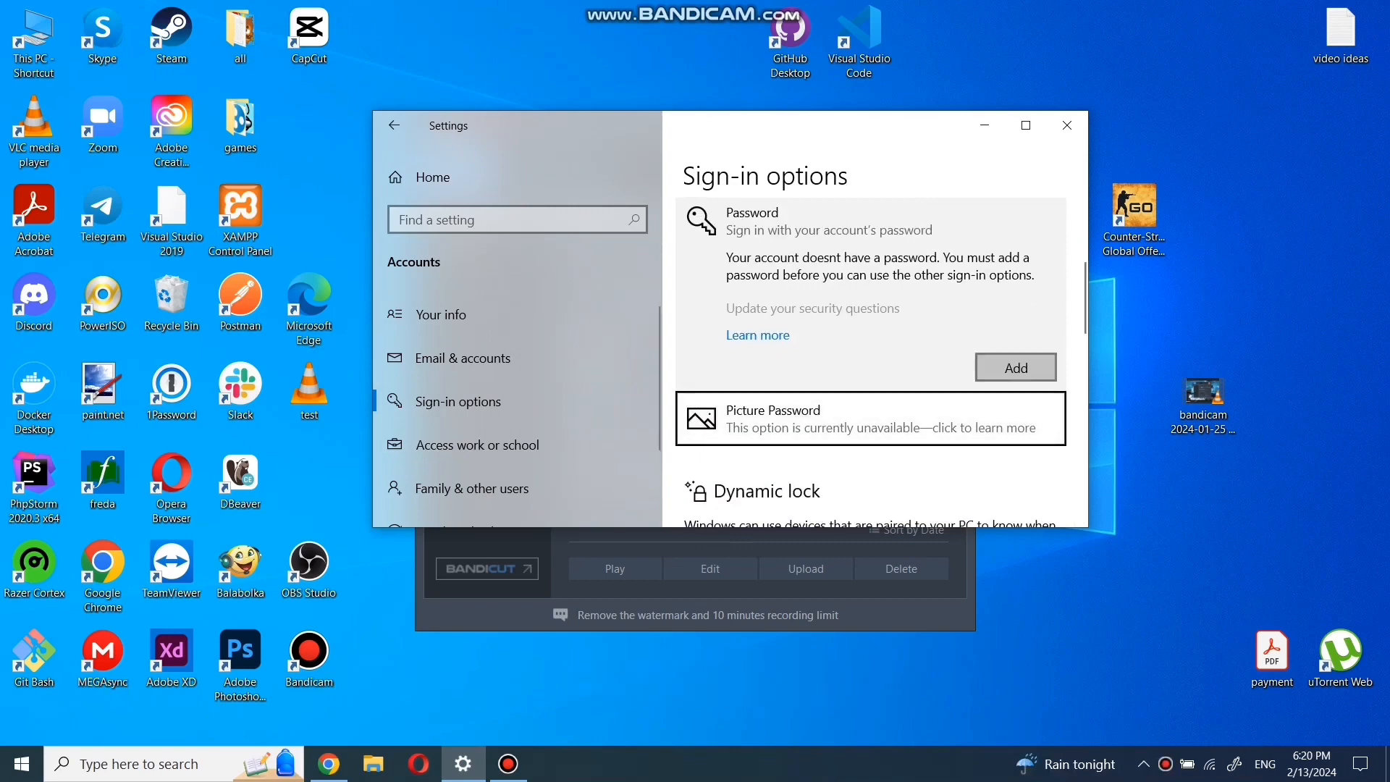
left_click(1014, 366)
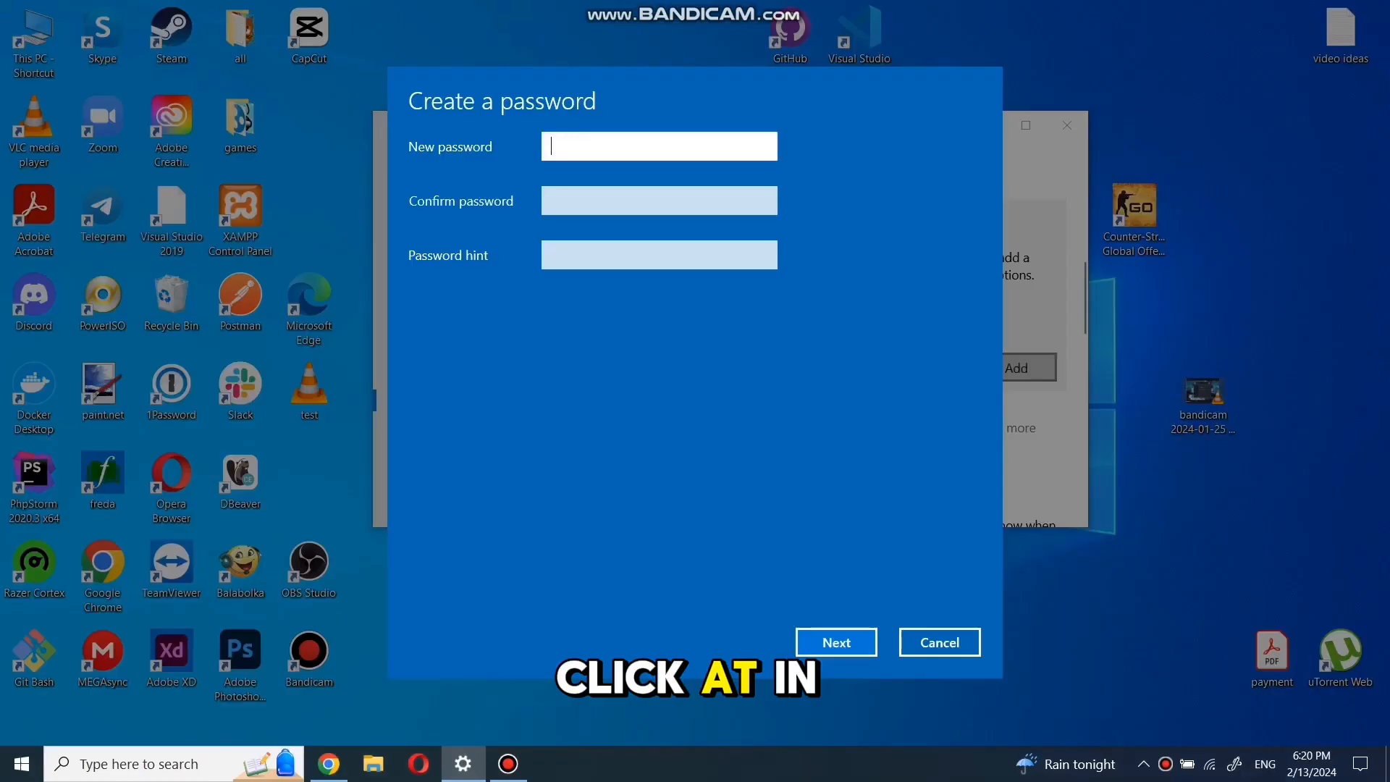
type("password")
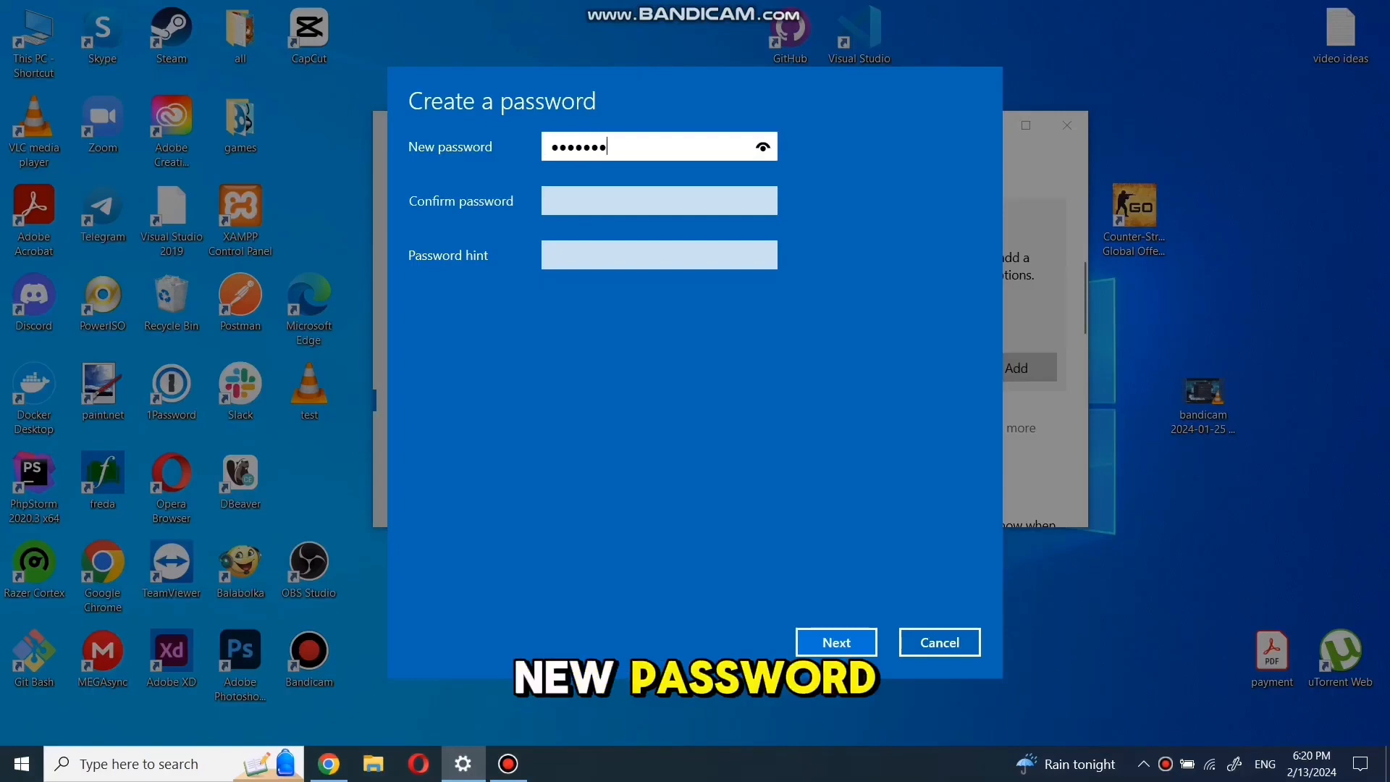
left_click(659, 200)
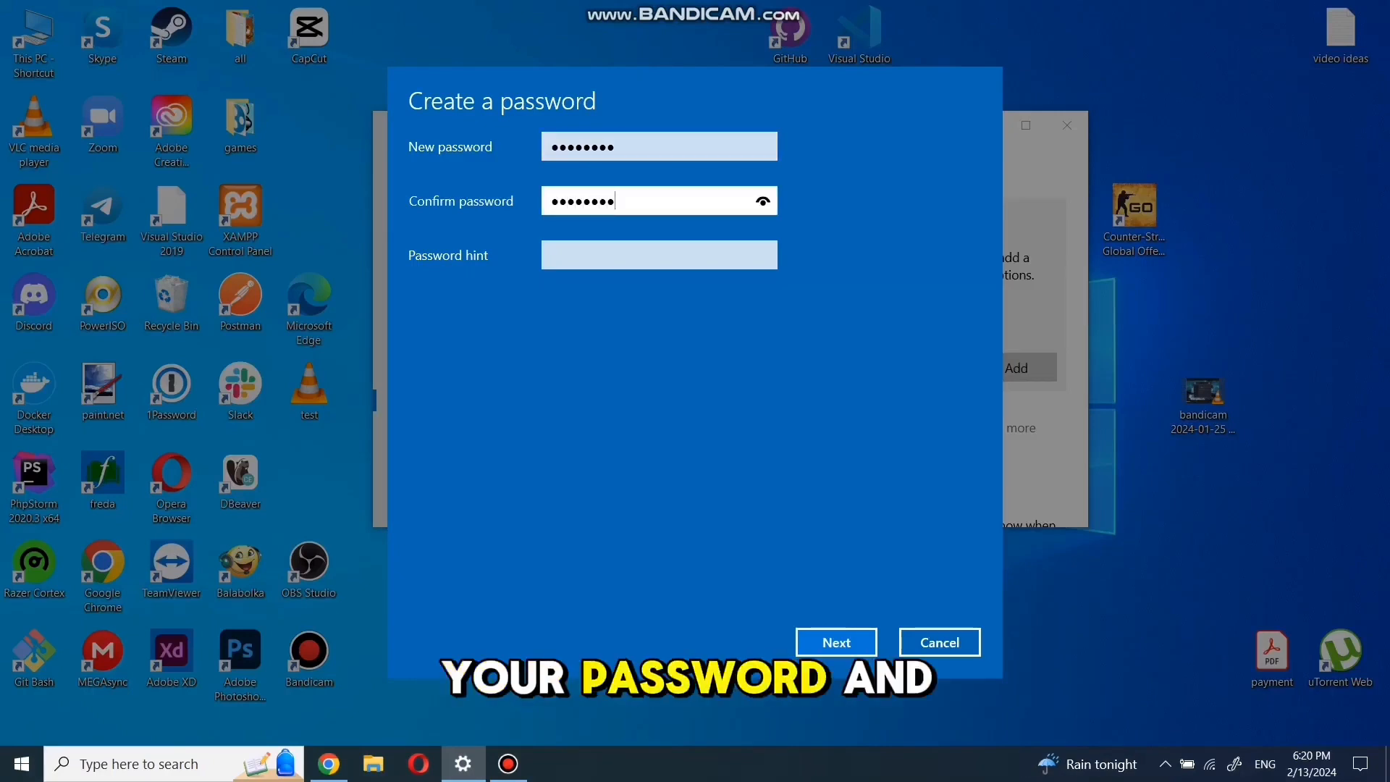
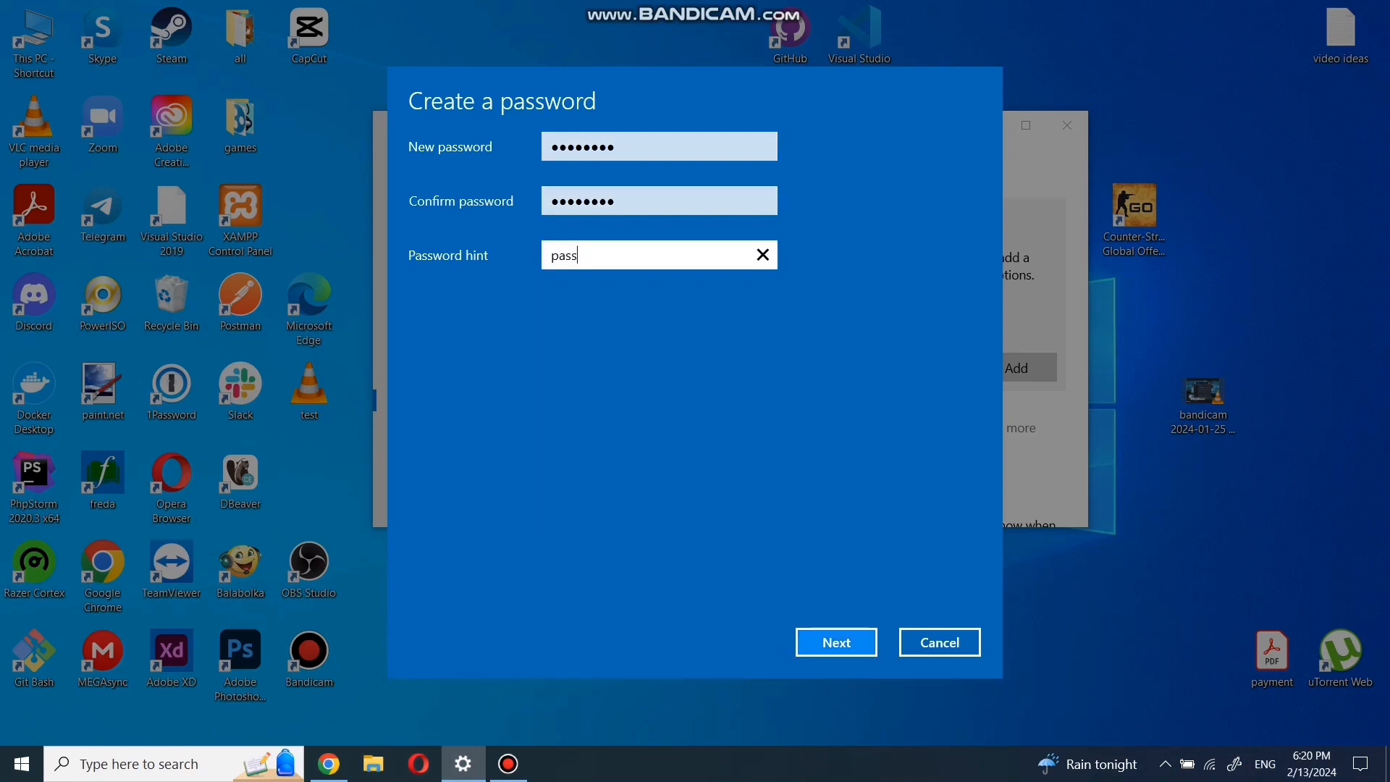
left_click(834, 642)
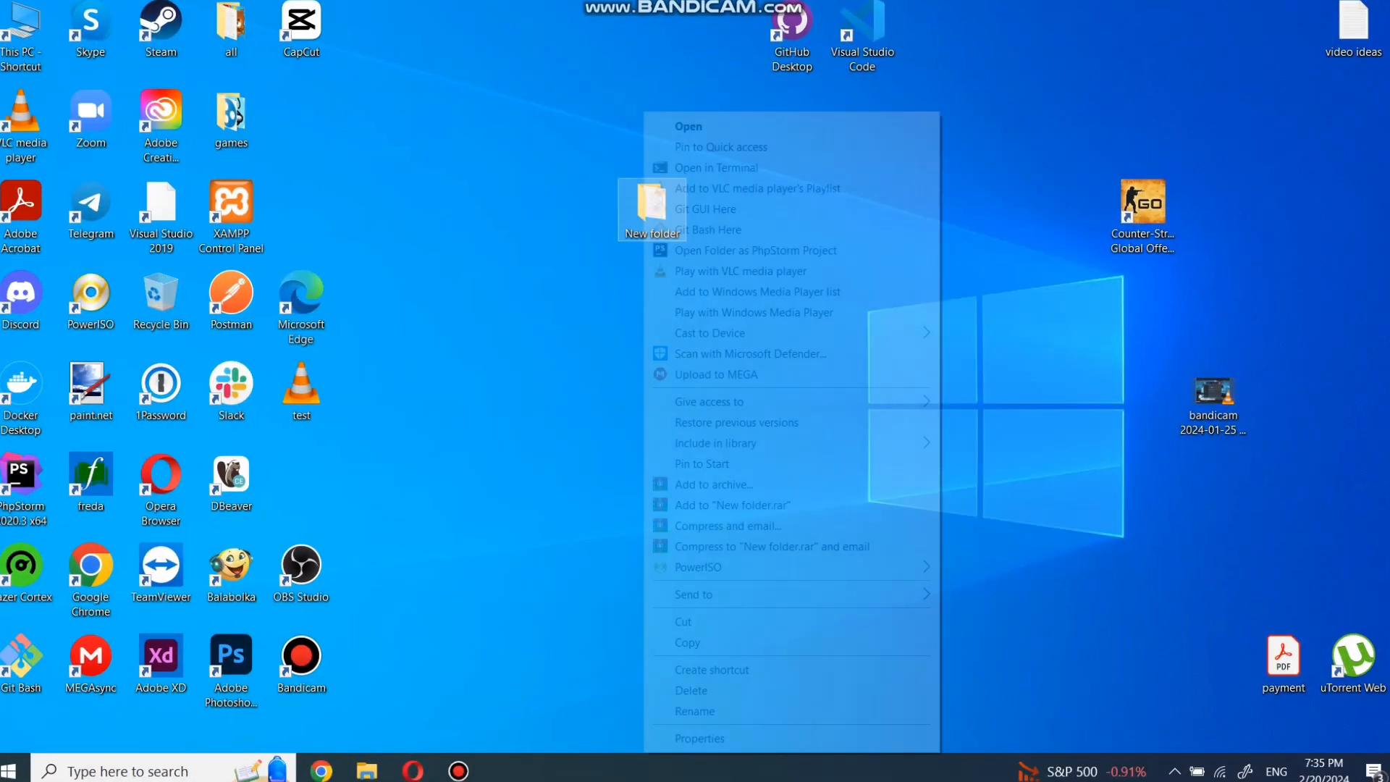
mouse_move(710, 333)
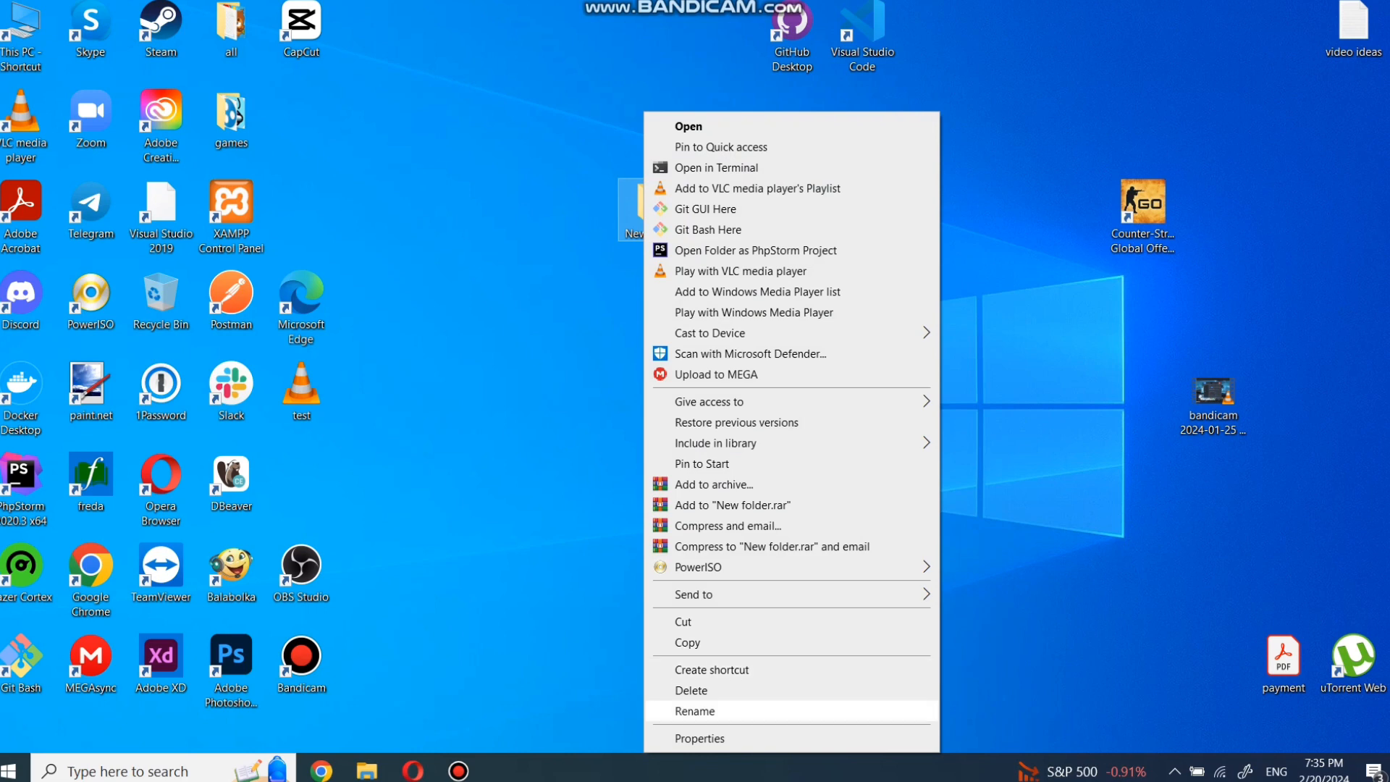
- Show the Properties dialog for New folder on the desktop
left_click(699, 737)
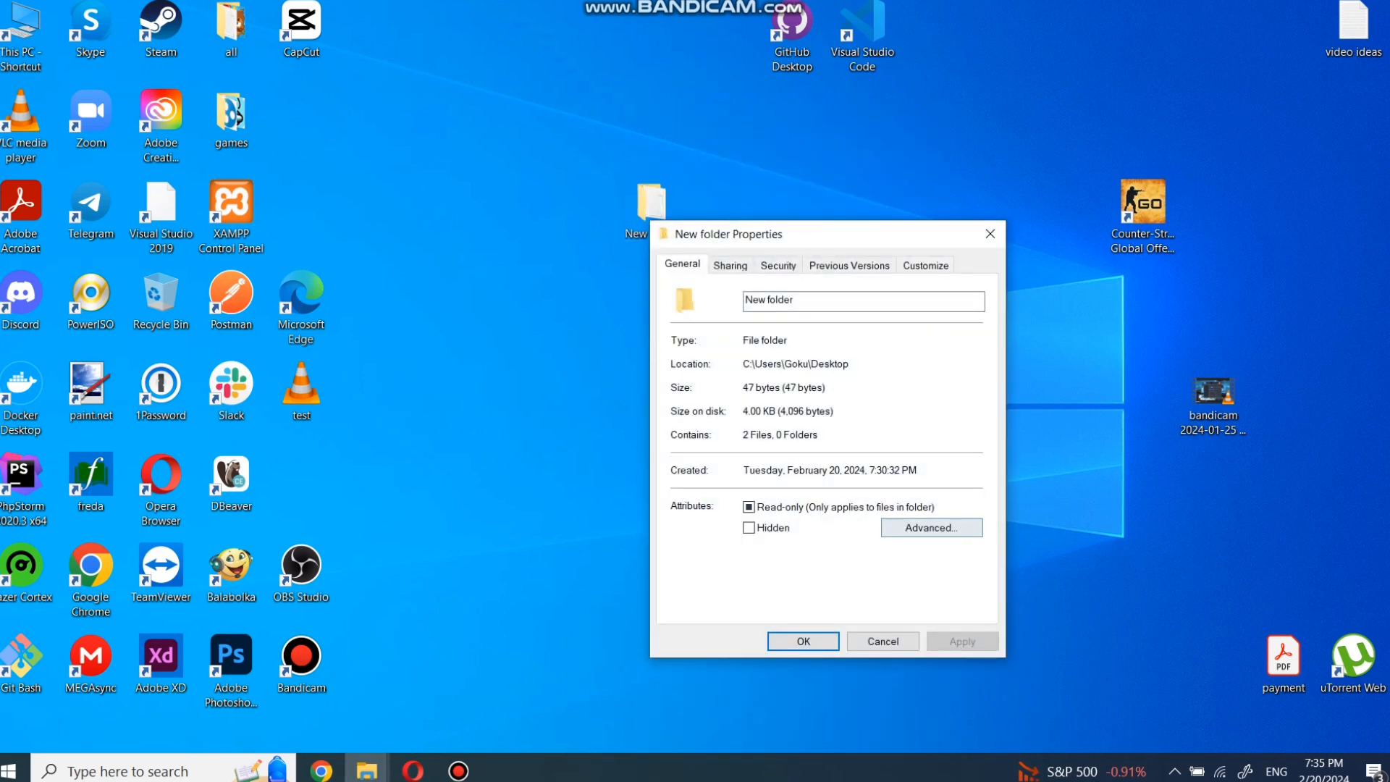
- In Advanced Attributes tick 'Encrypt contents to secure data' and accept with OK
left_click(929, 527)
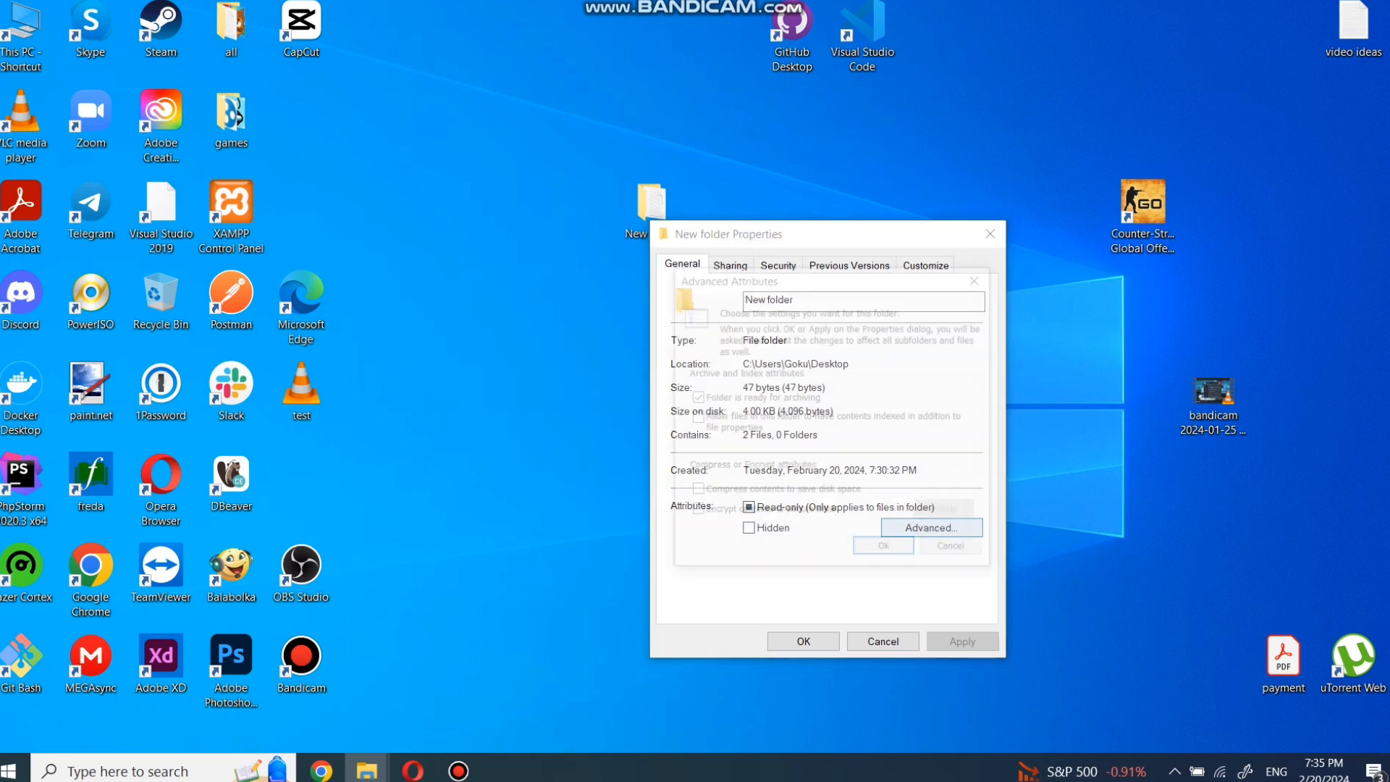
left_click(931, 527)
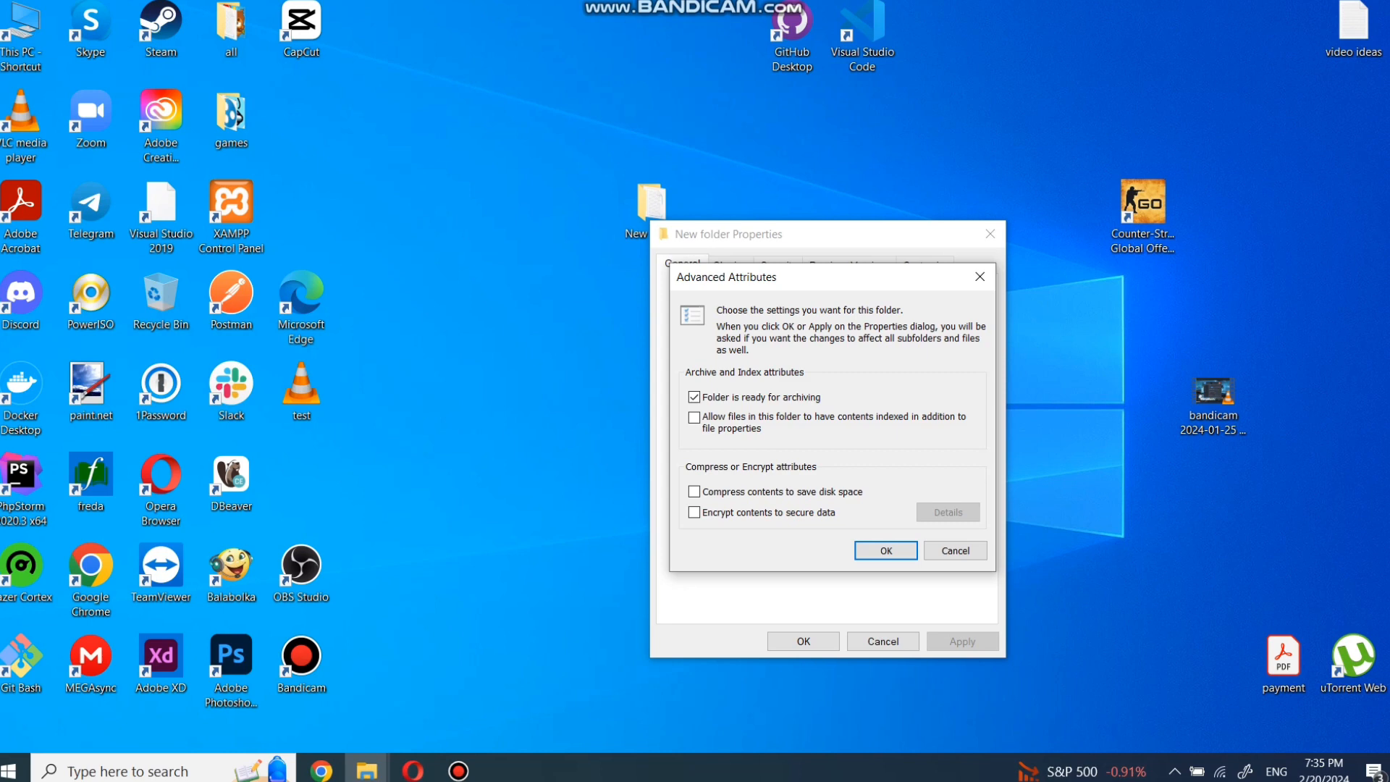
left_click(693, 513)
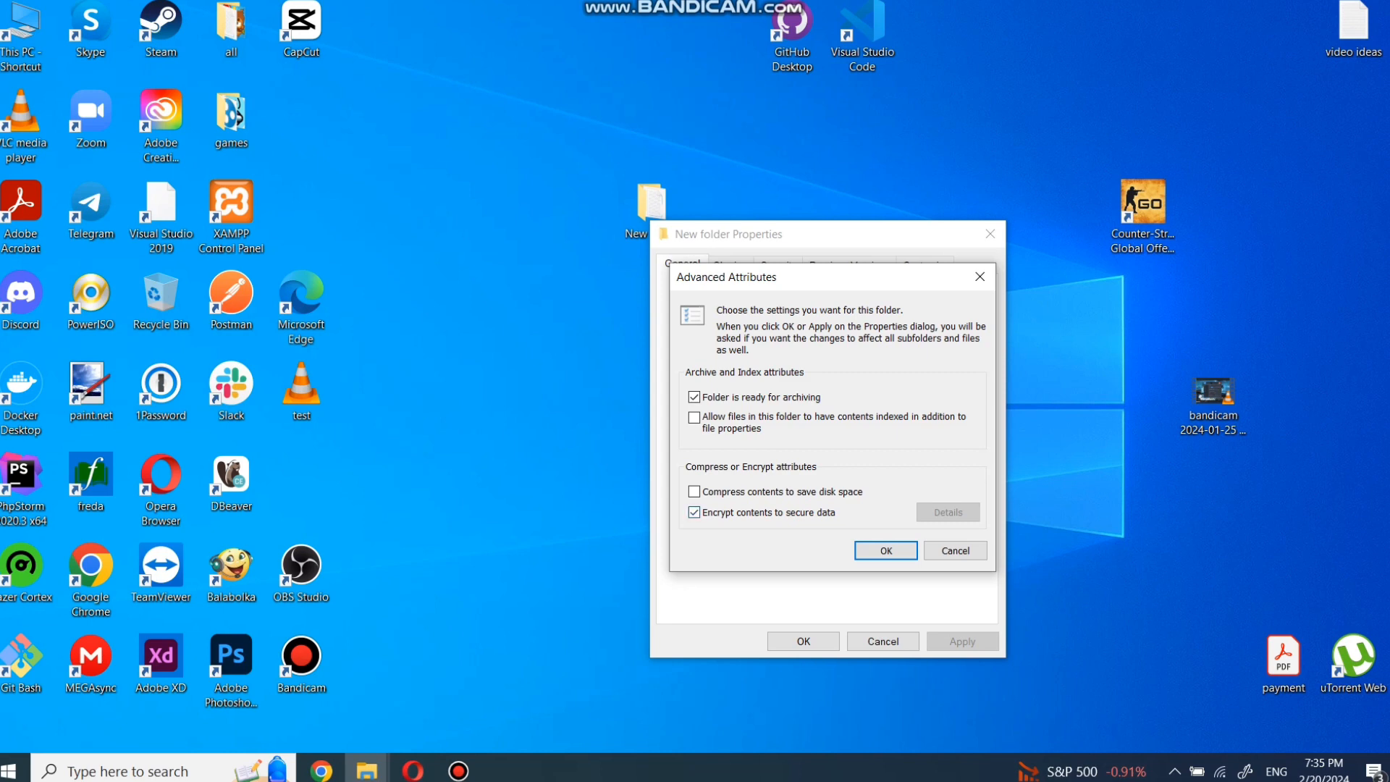
left_click(885, 550)
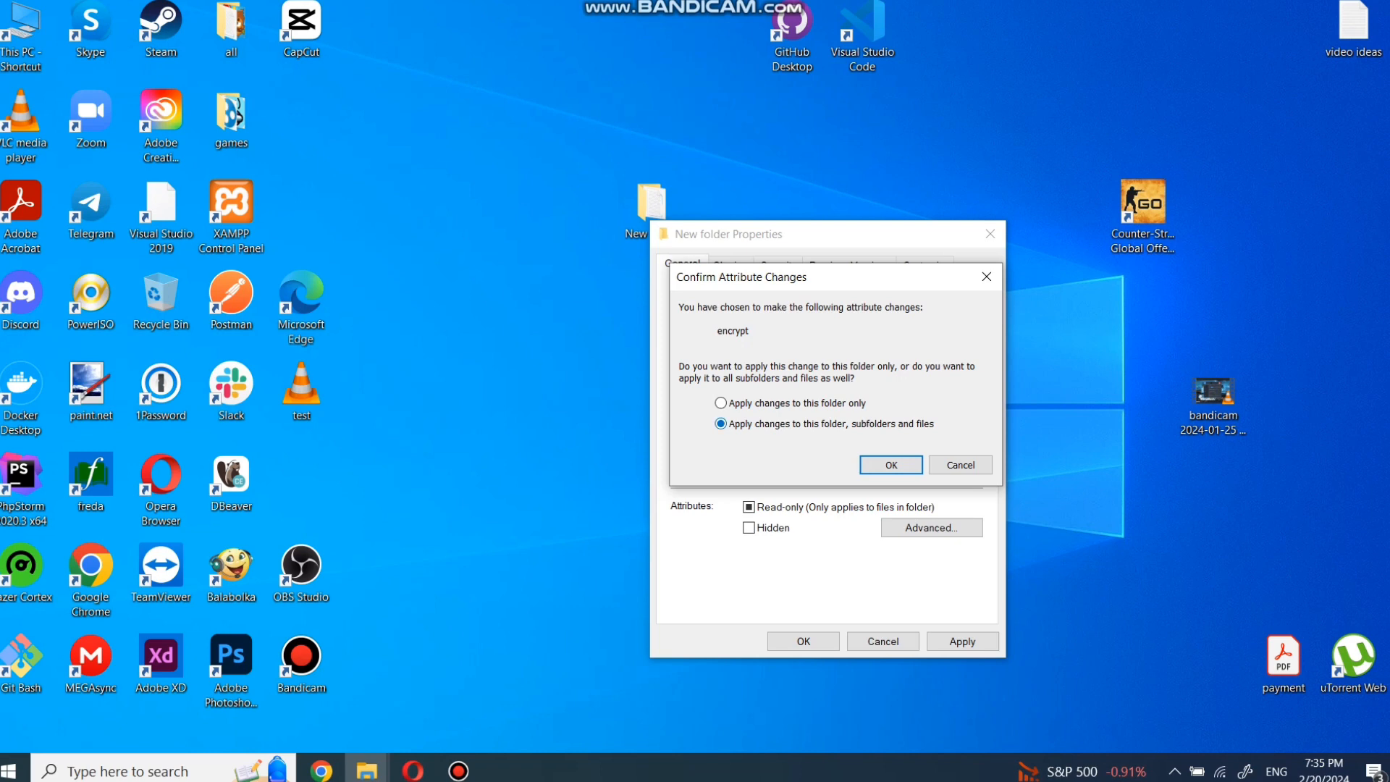
- Apply encryption to the folder, subfolders and files, then close Properties
left_click(889, 464)
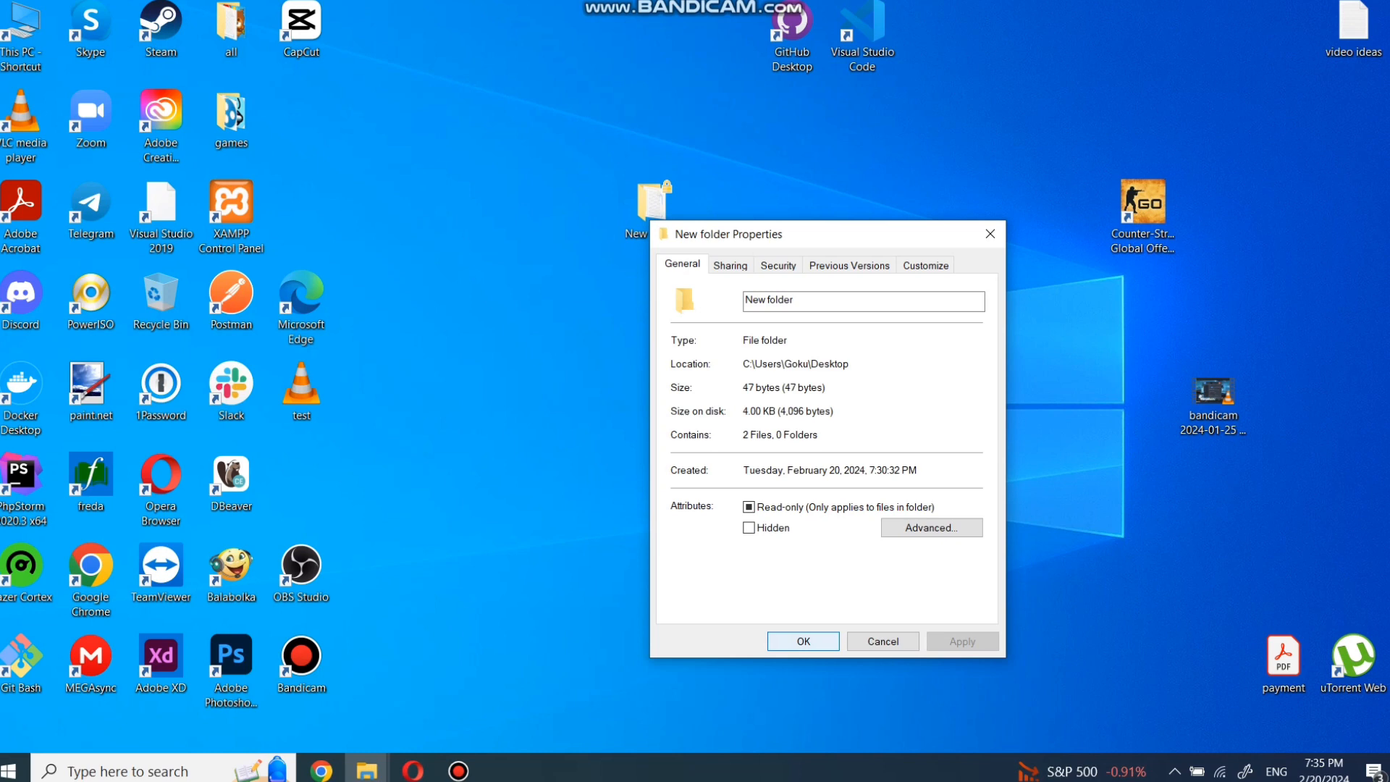
left_click(800, 641)
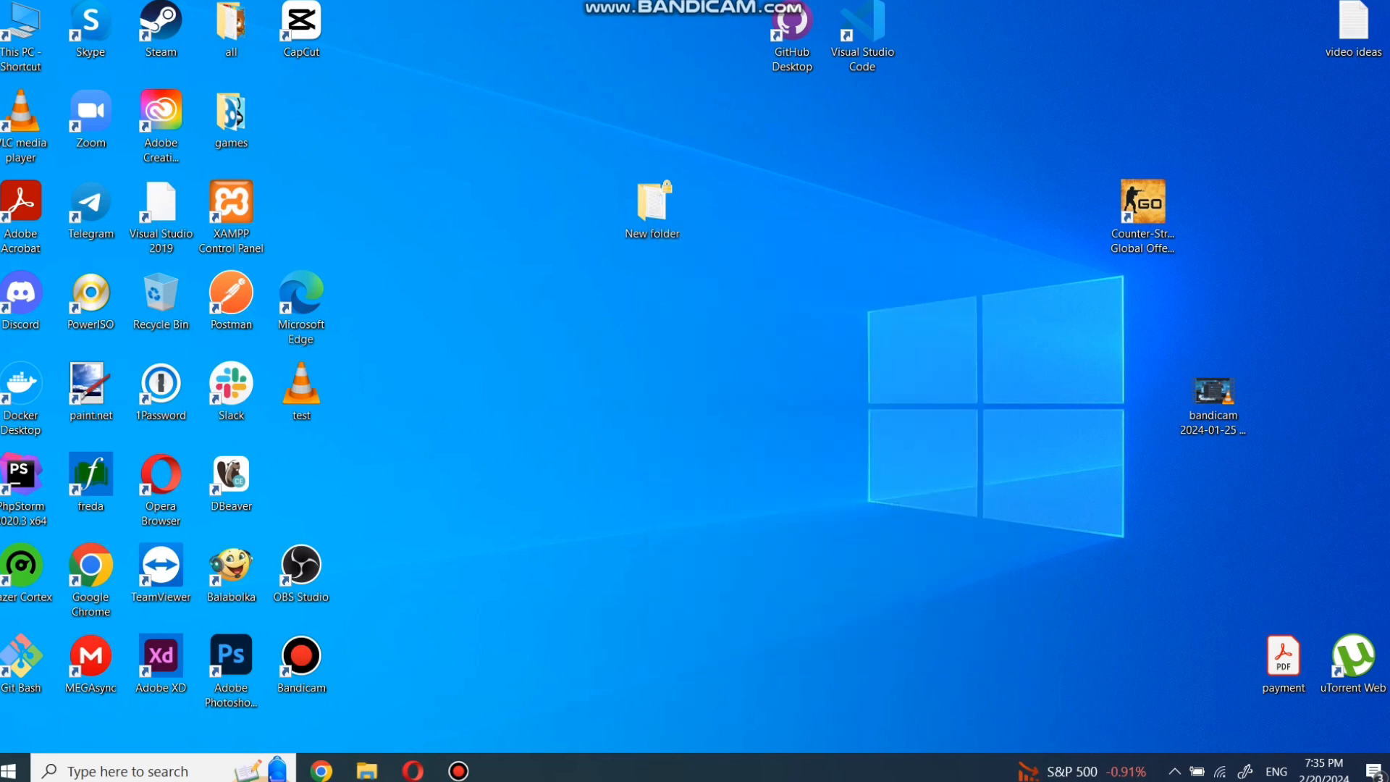